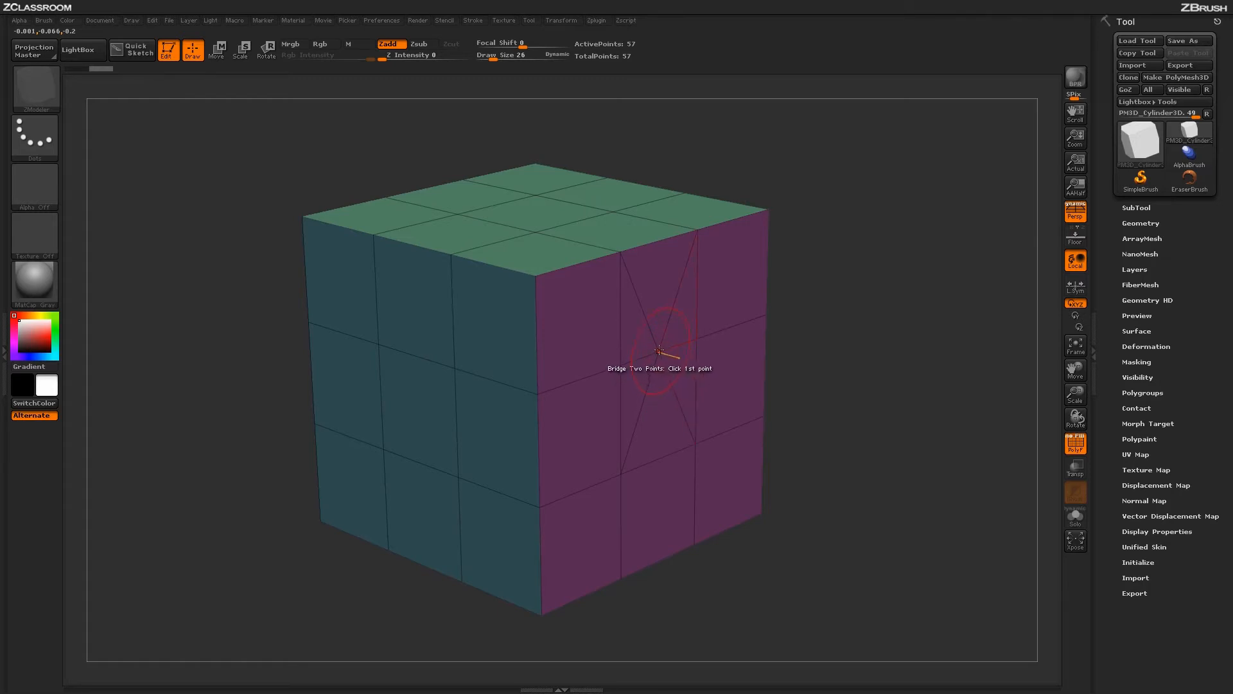
mouse_move(659, 351)
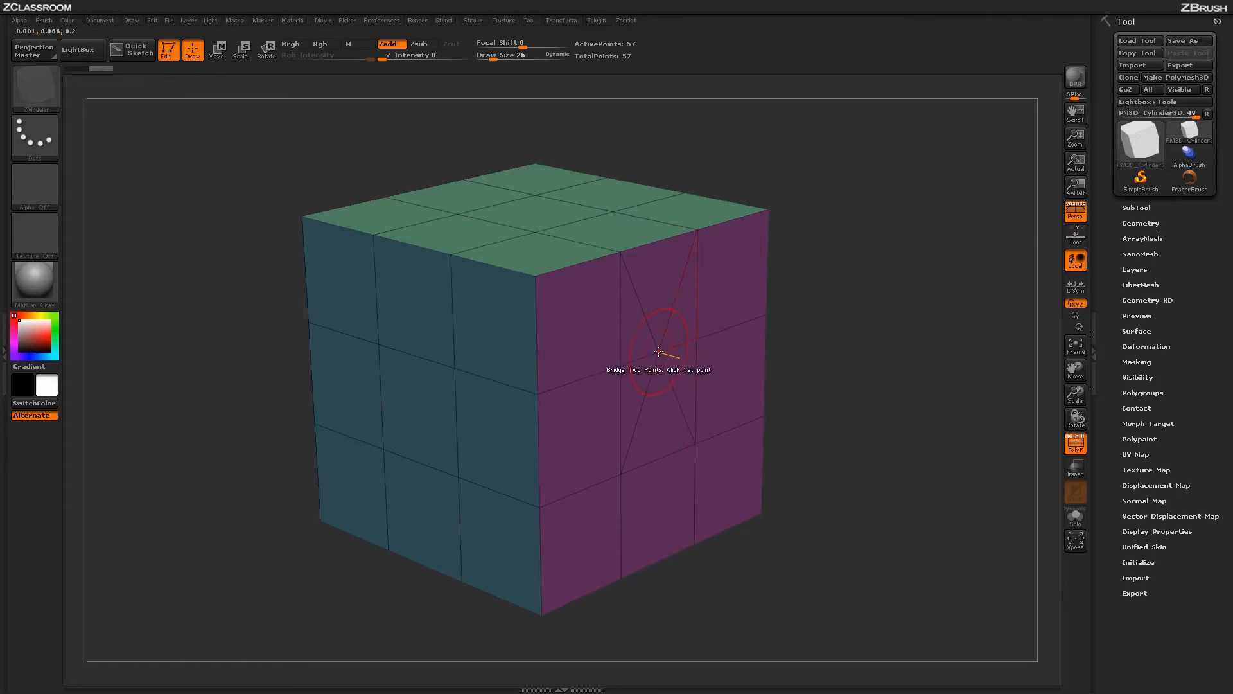
mouse_move(648, 321)
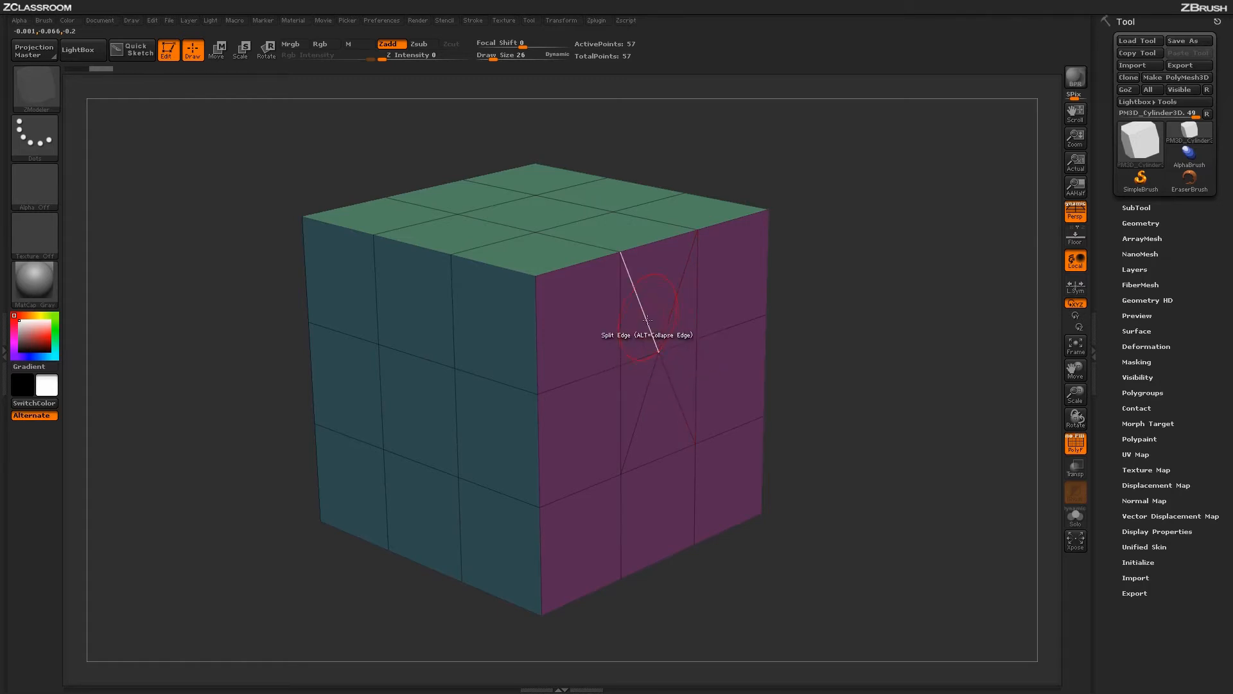
mouse_move(660, 350)
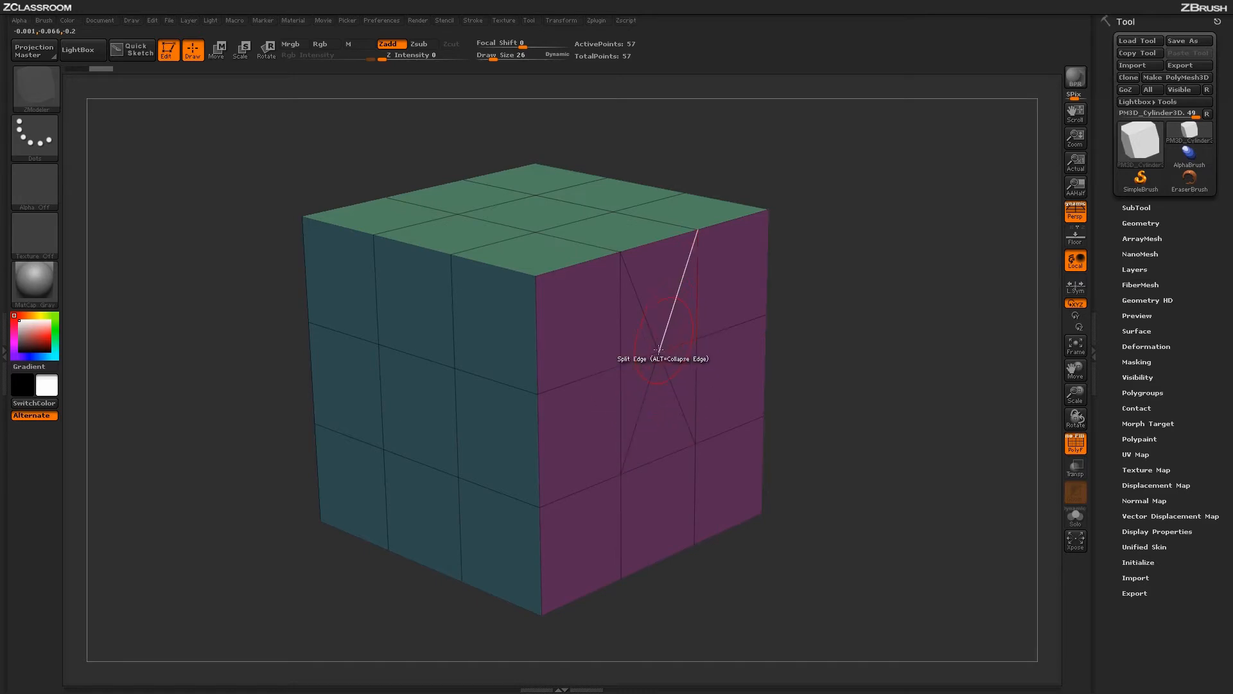
mouse_move(575, 380)
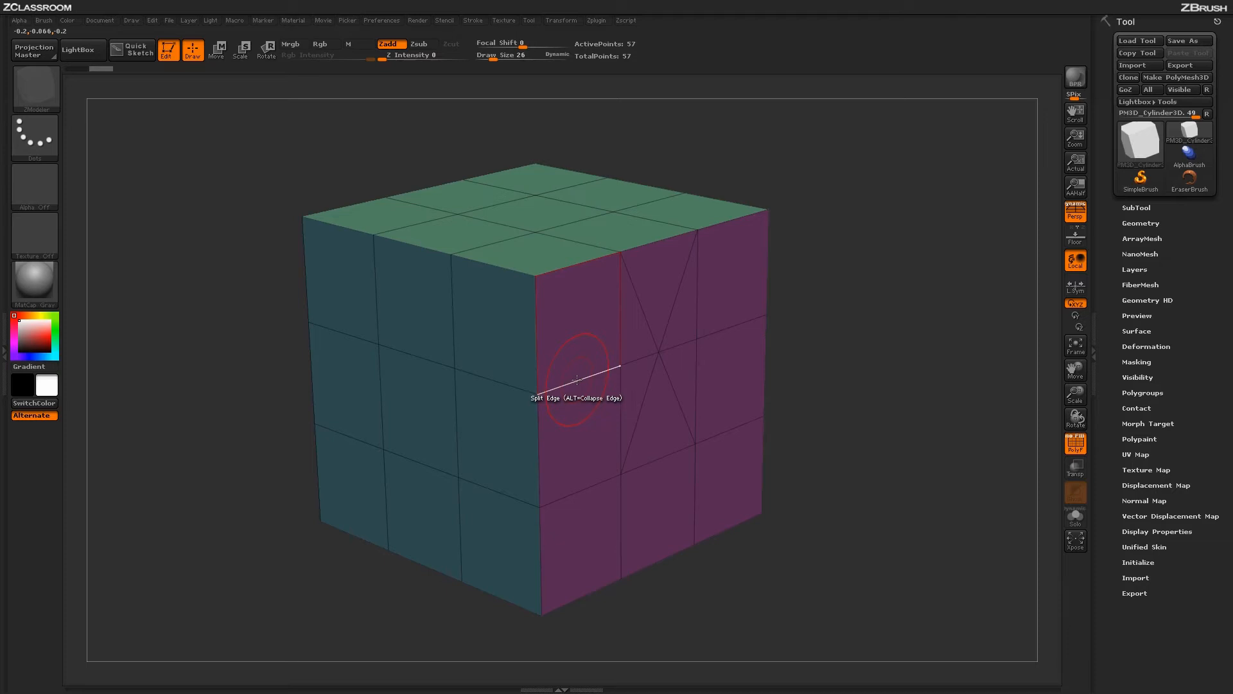
Step: Split one edge in the purple face's left column and one in the teal face's right column
click(572, 370)
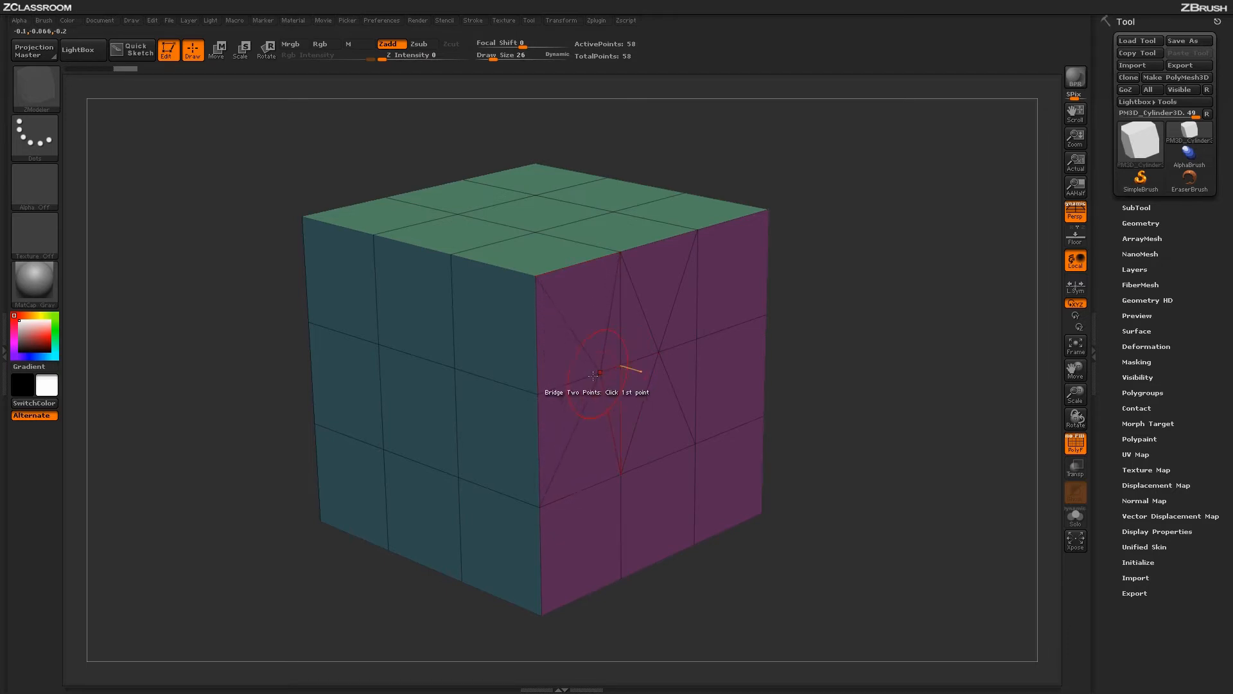
mouse_move(416, 361)
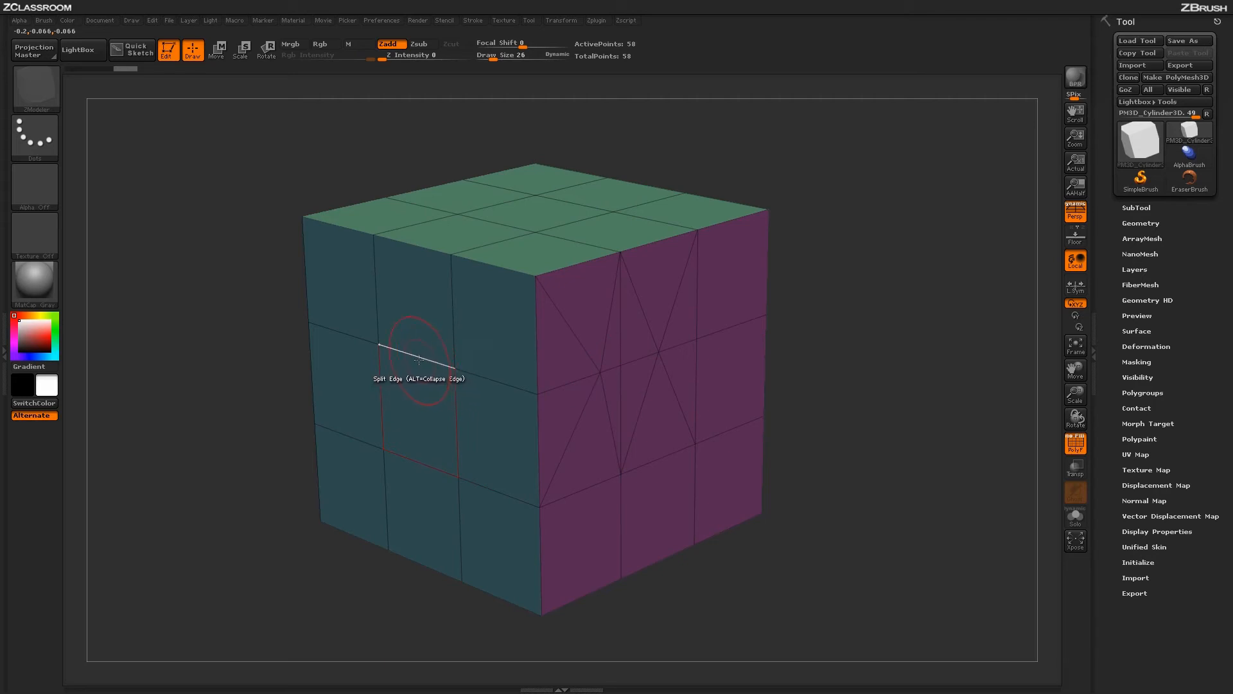
mouse_move(409, 358)
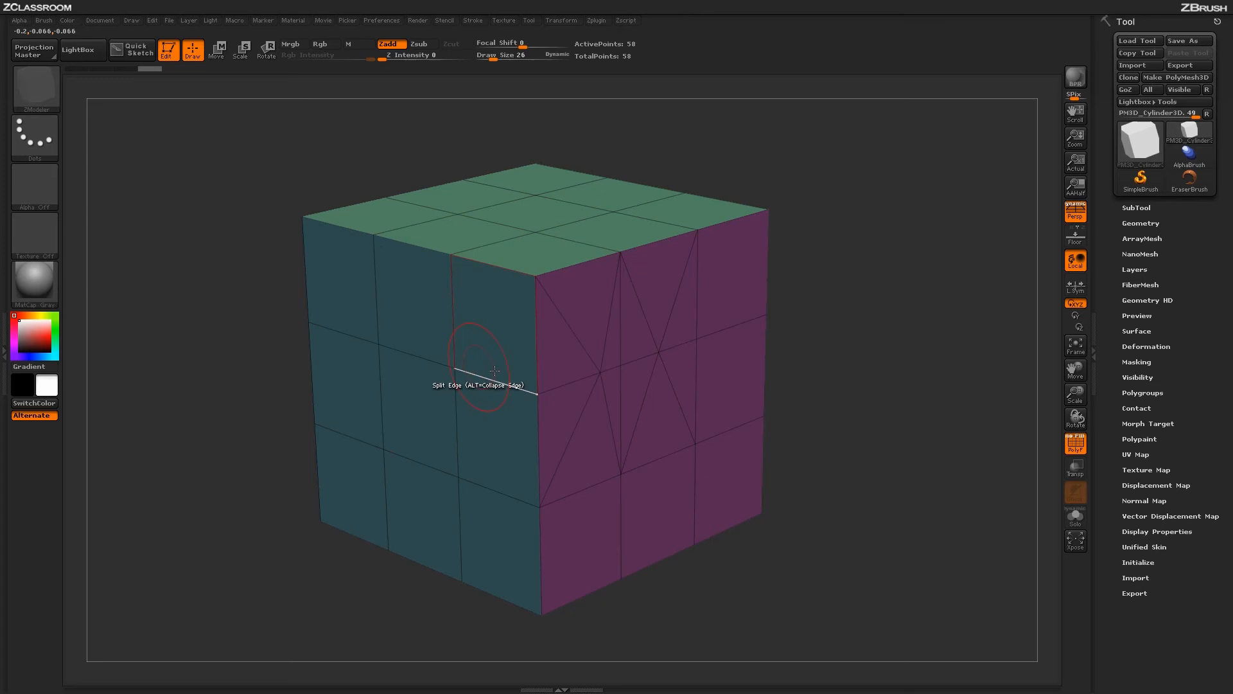
click(494, 372)
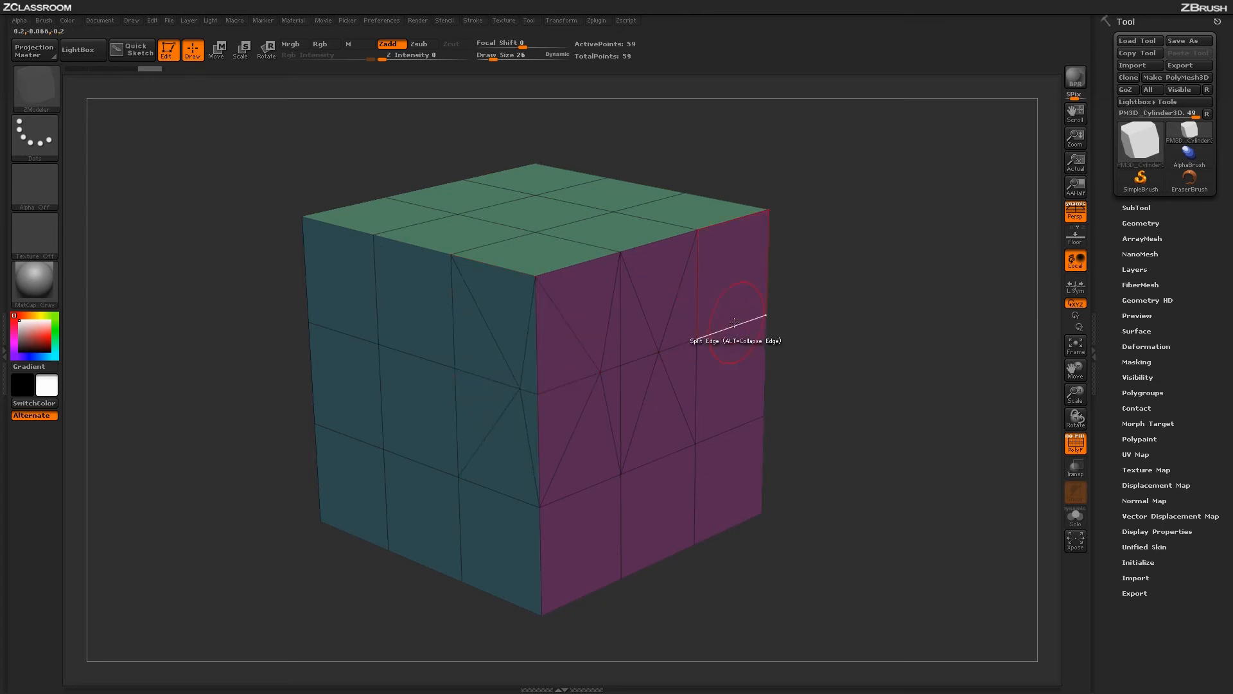